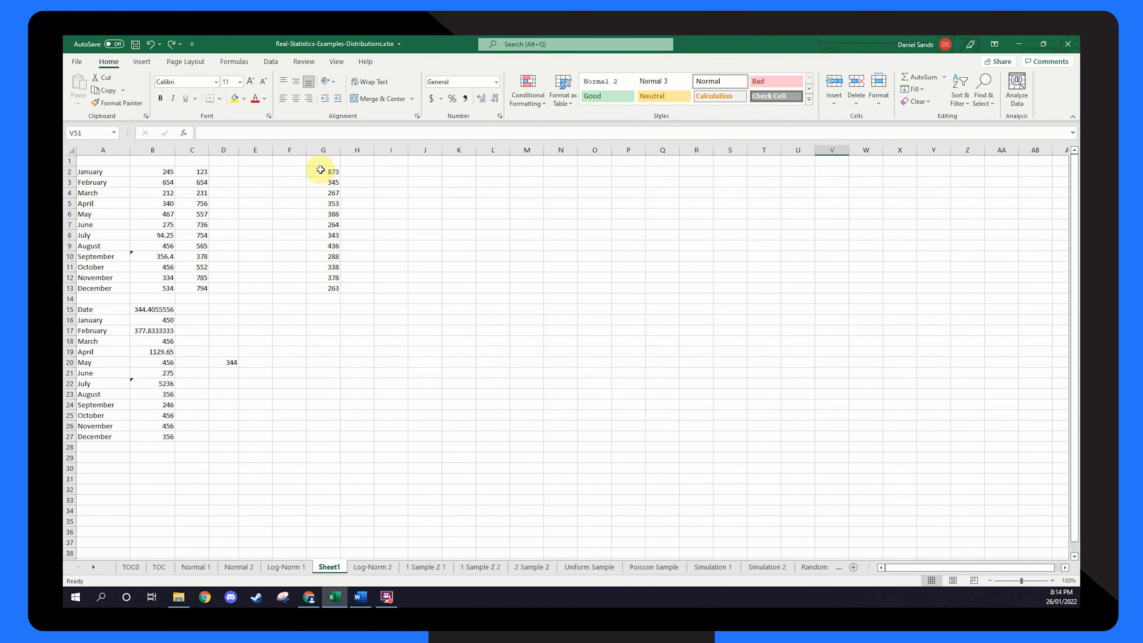
- Delete column G, turning the dependent formulas in column B and D20 into #REF! errors
right_click(323, 150)
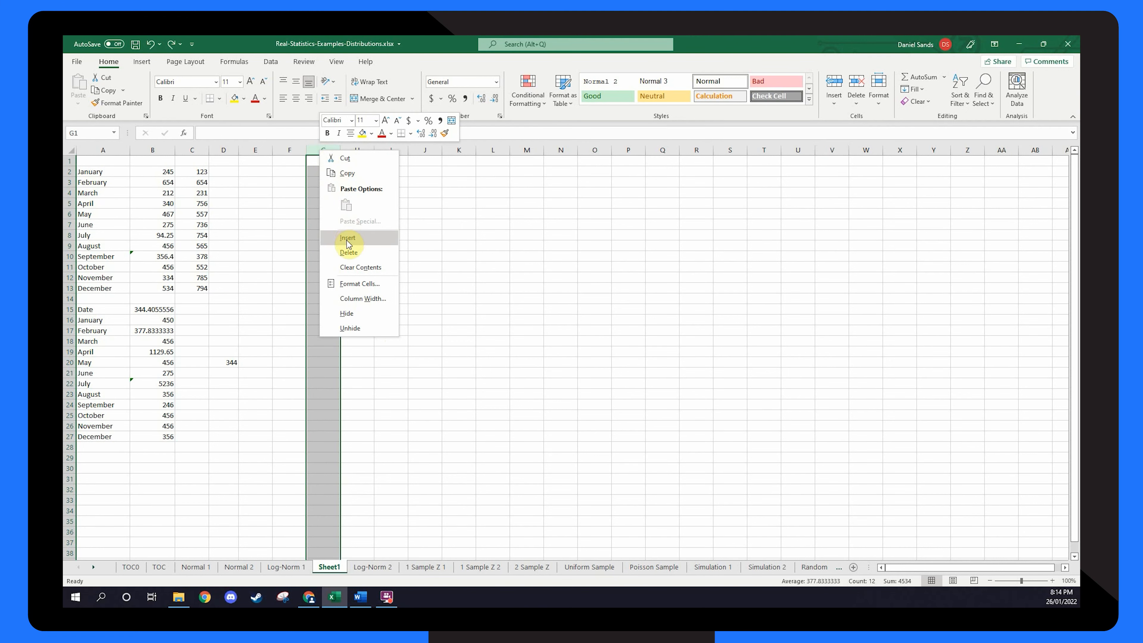
click(347, 237)
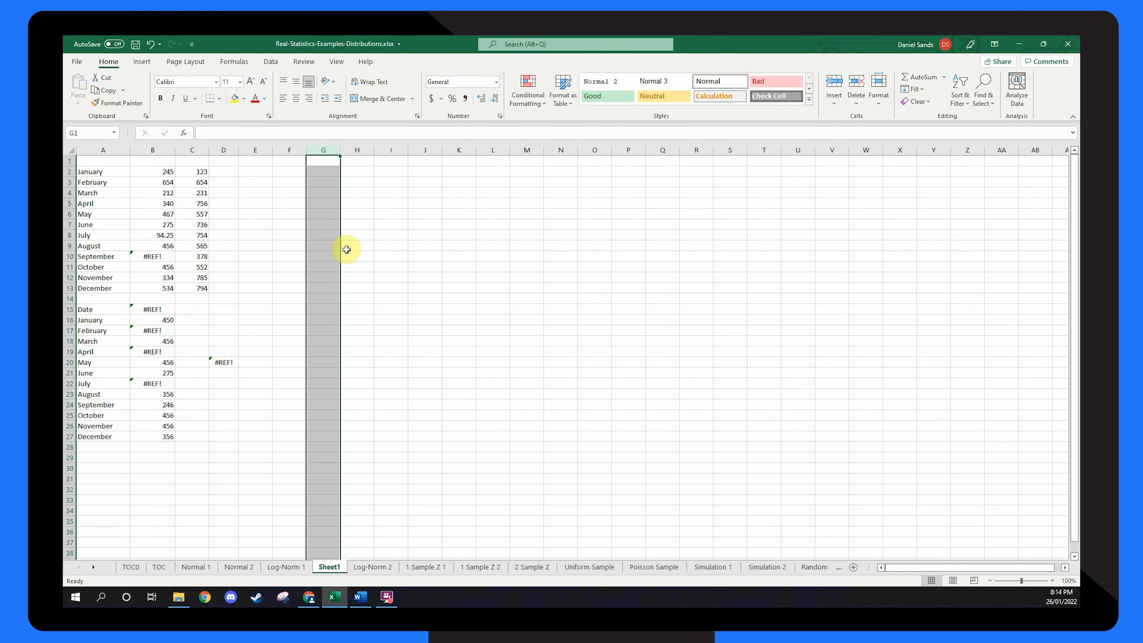